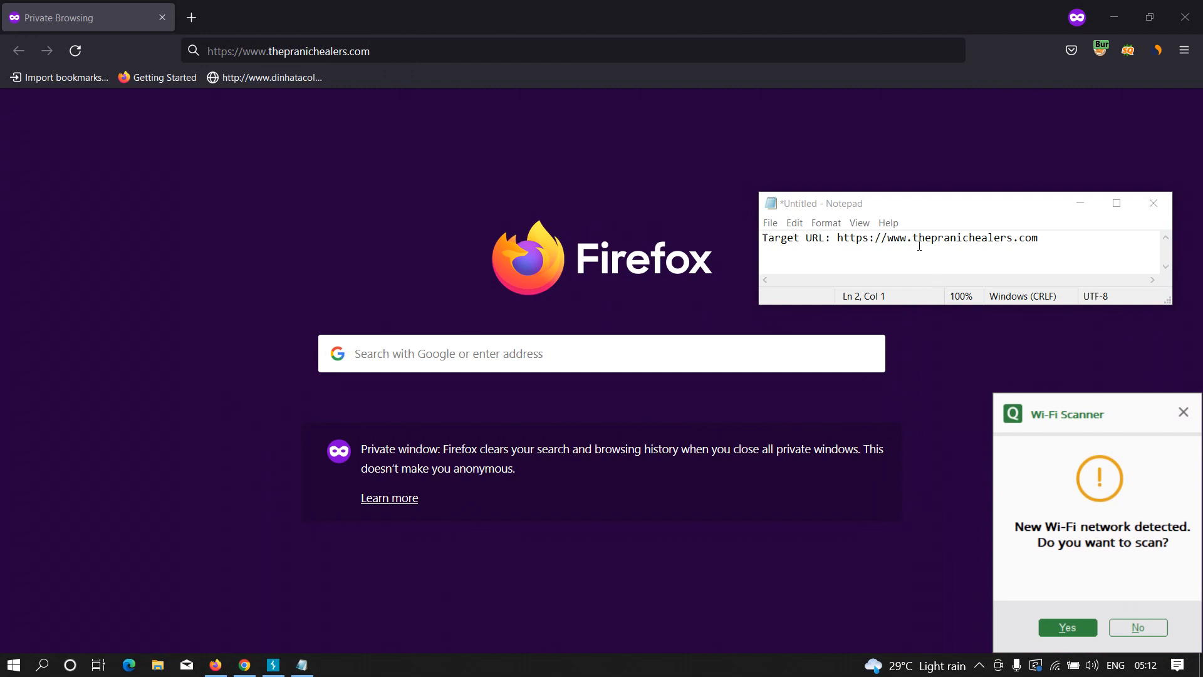
{"action": "left_click_drag", "start_coordinate": [919, 238], "coordinate": [1037, 238]}
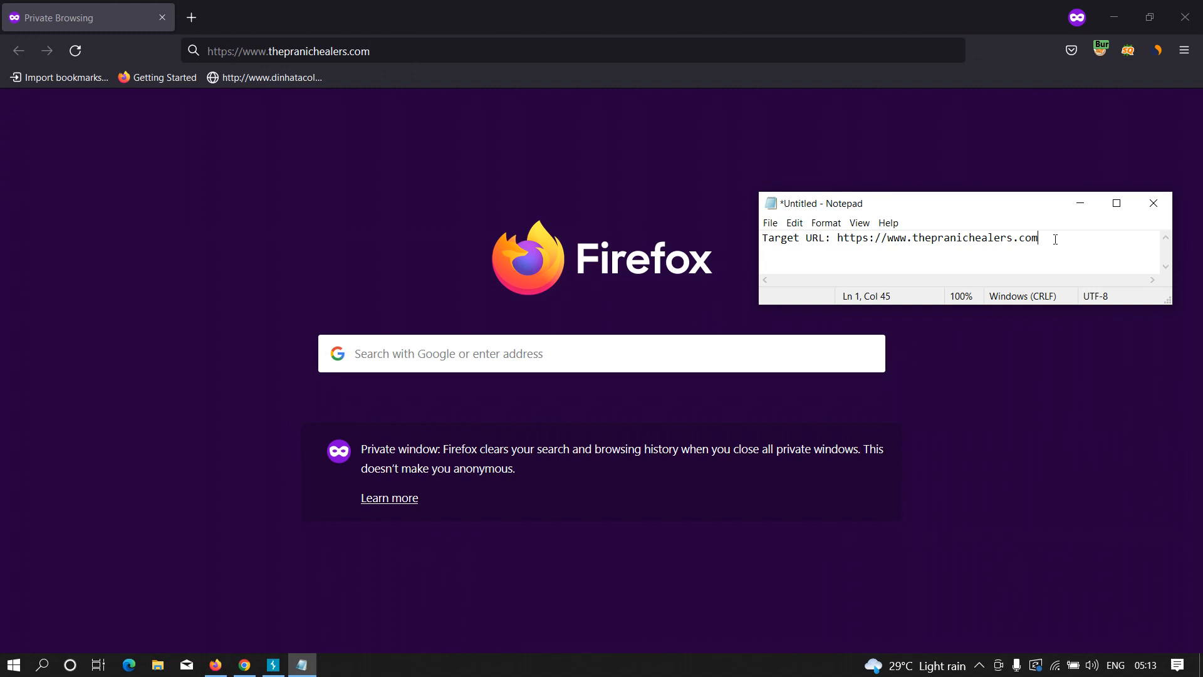
{"action": "mouse_move", "coordinate": [291, 17]}
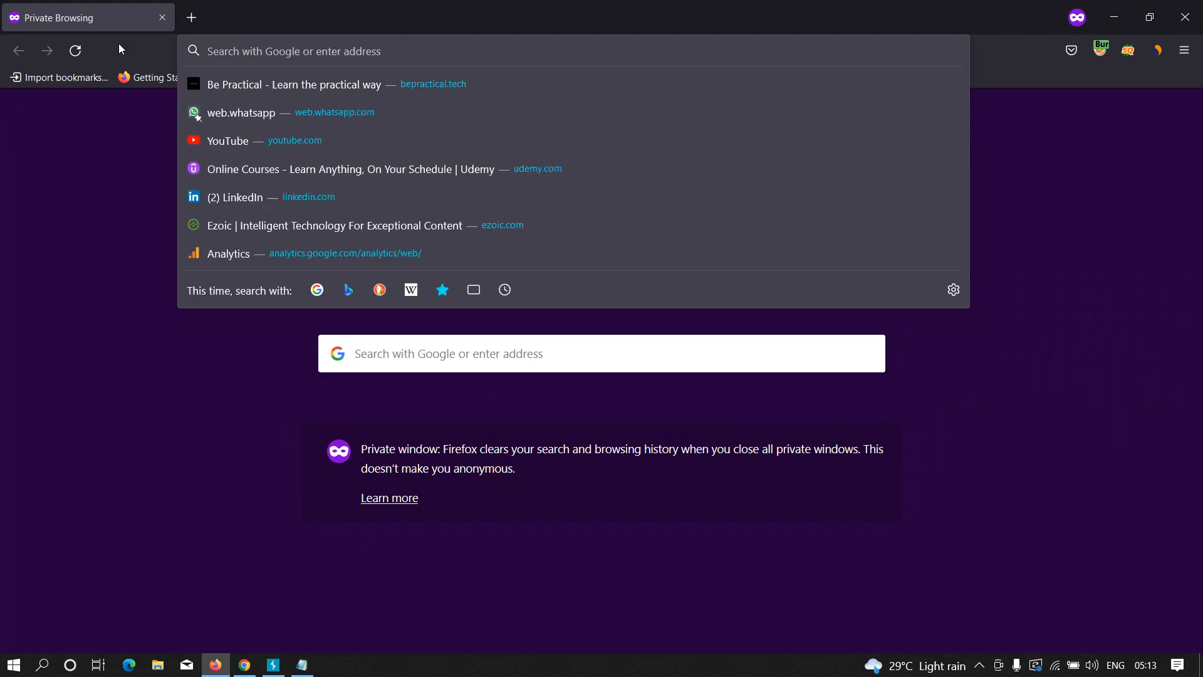
{"action": "type", "text": "site:https://www.thepranichealers.com"}
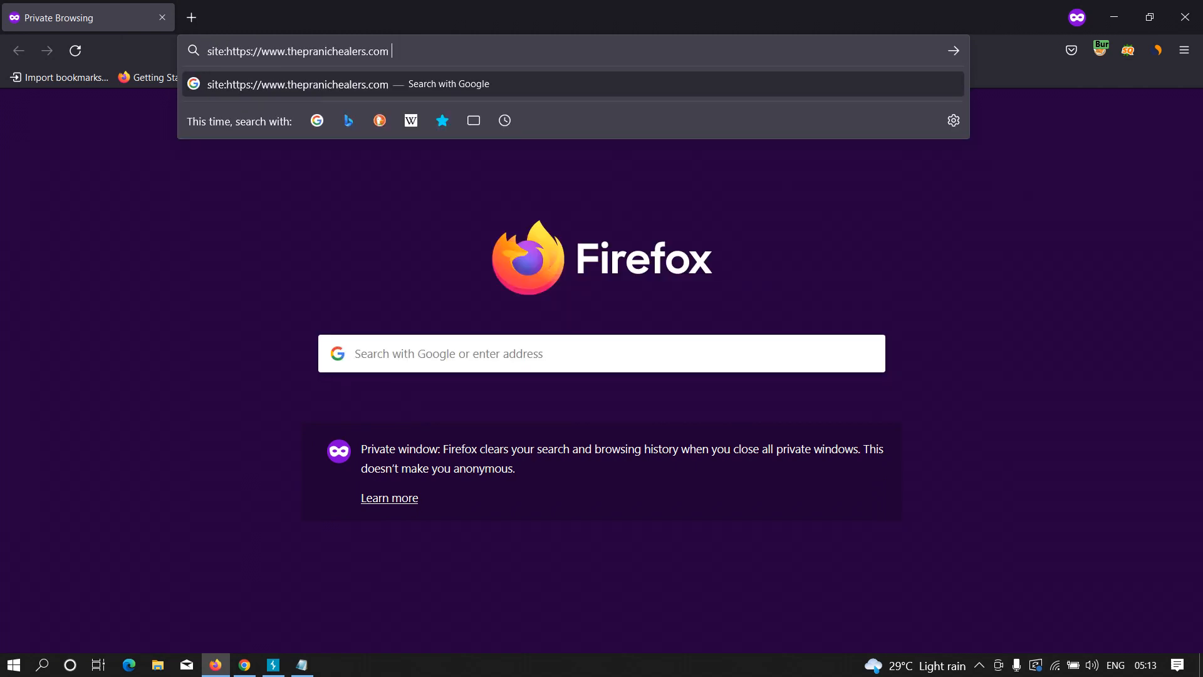
{"action": "type", "text": "inurl"}
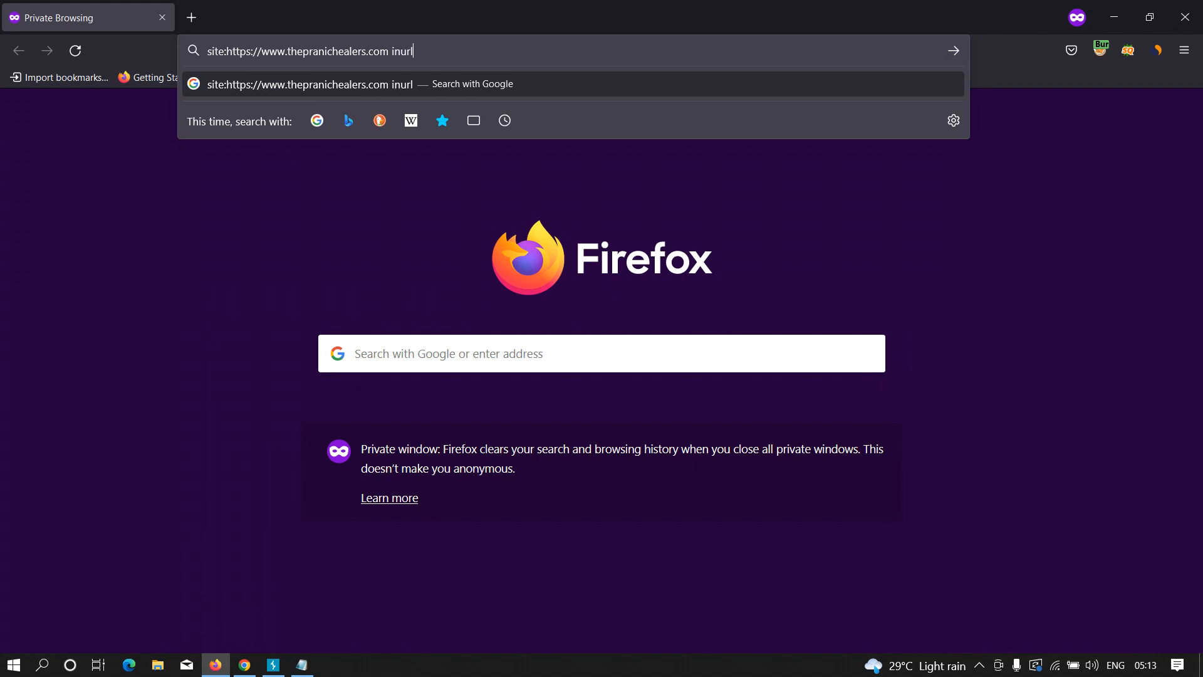
{"action": "type", "text": ":"}
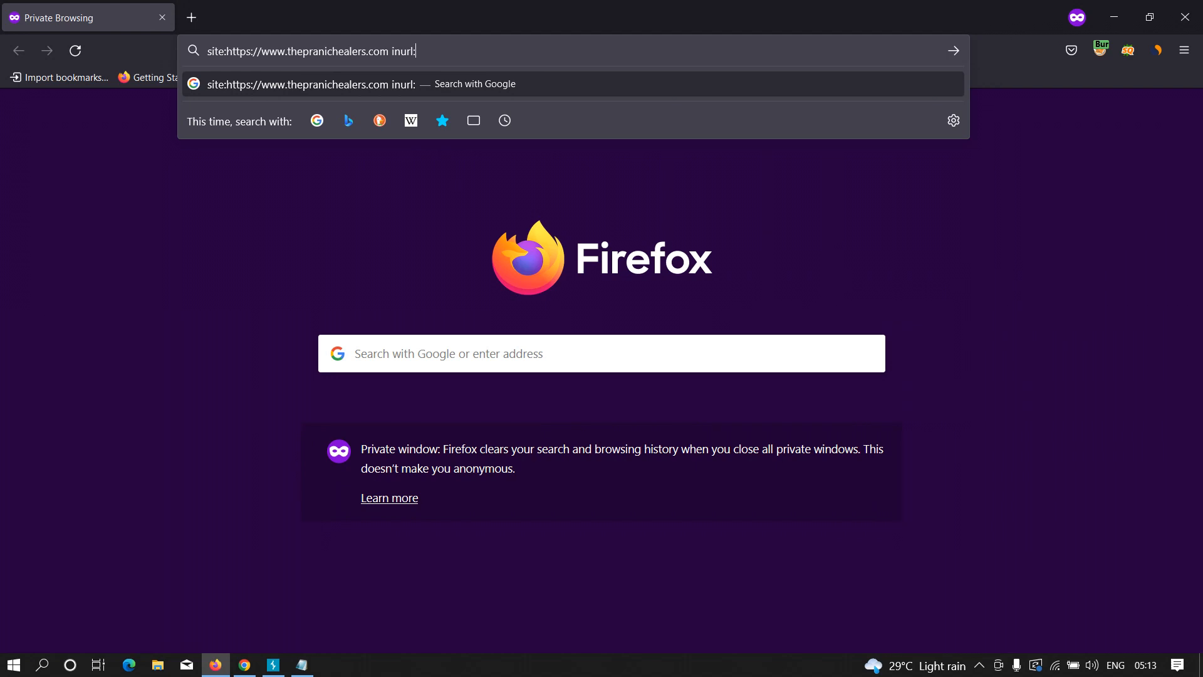
{"action": "type", "text": "return"}
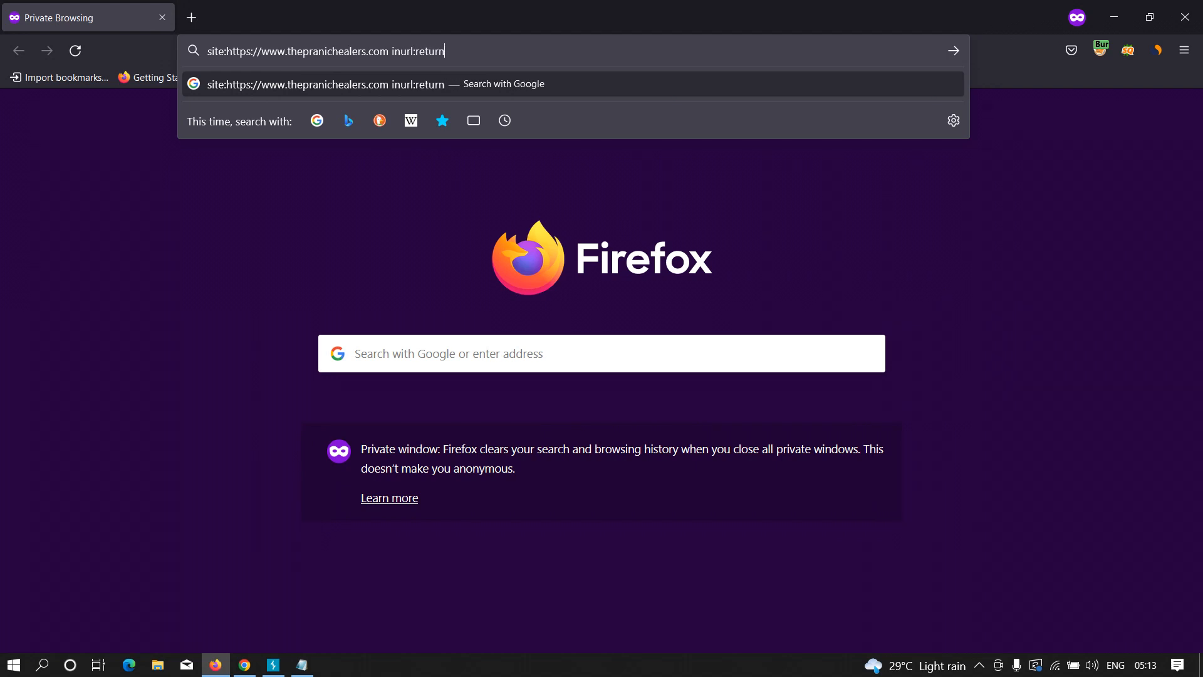
{"action": "type", "text": "URL"}
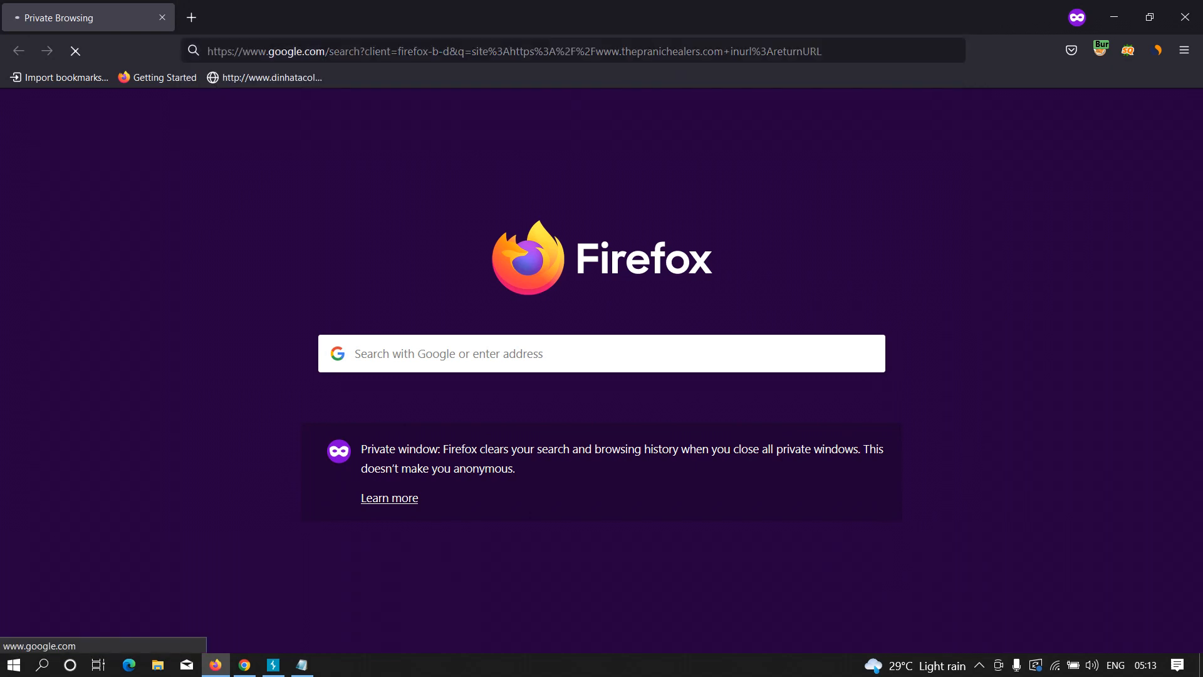
Step: Run the returnURL search and open a 'Login - The Pranic Healers' result
{"action": "key", "text": "Enter"}
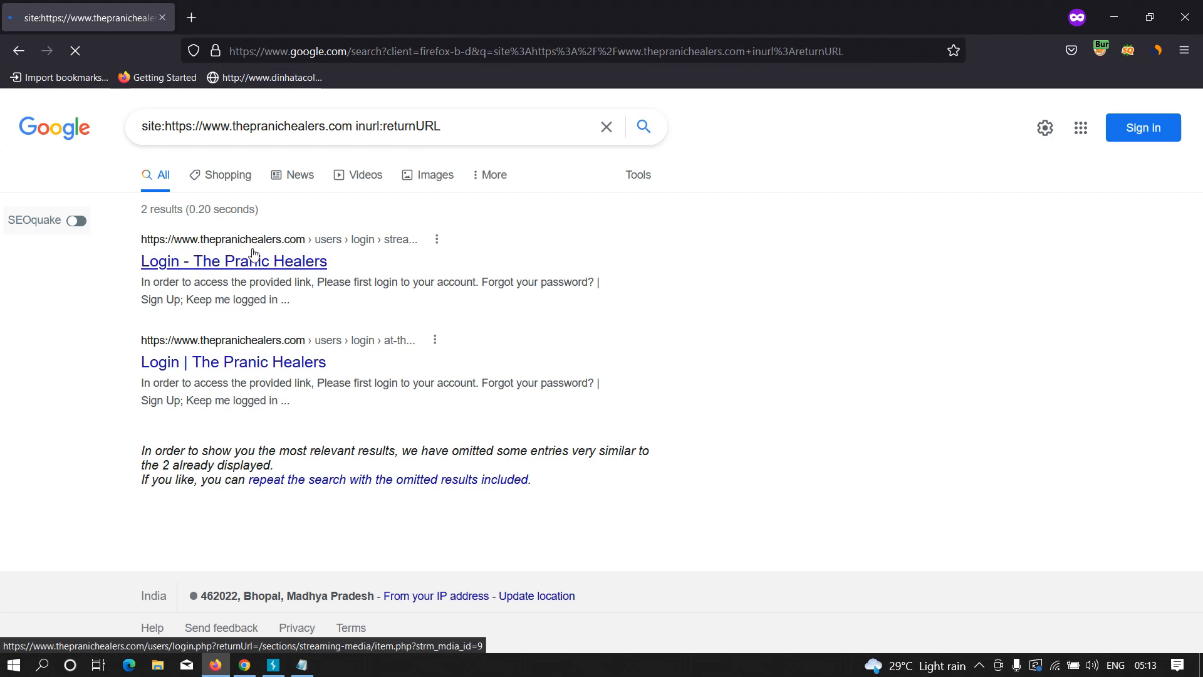
{"action": "mouse_move", "coordinate": [206, 362]}
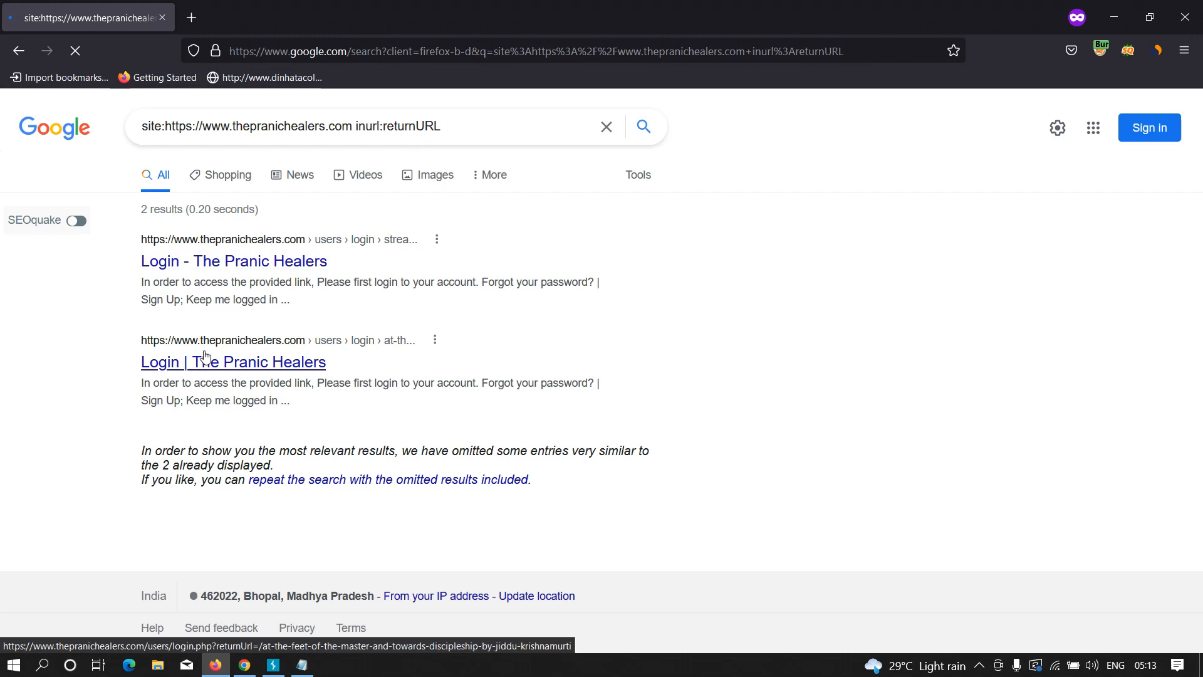
{"action": "left_click", "coordinate": [233, 362]}
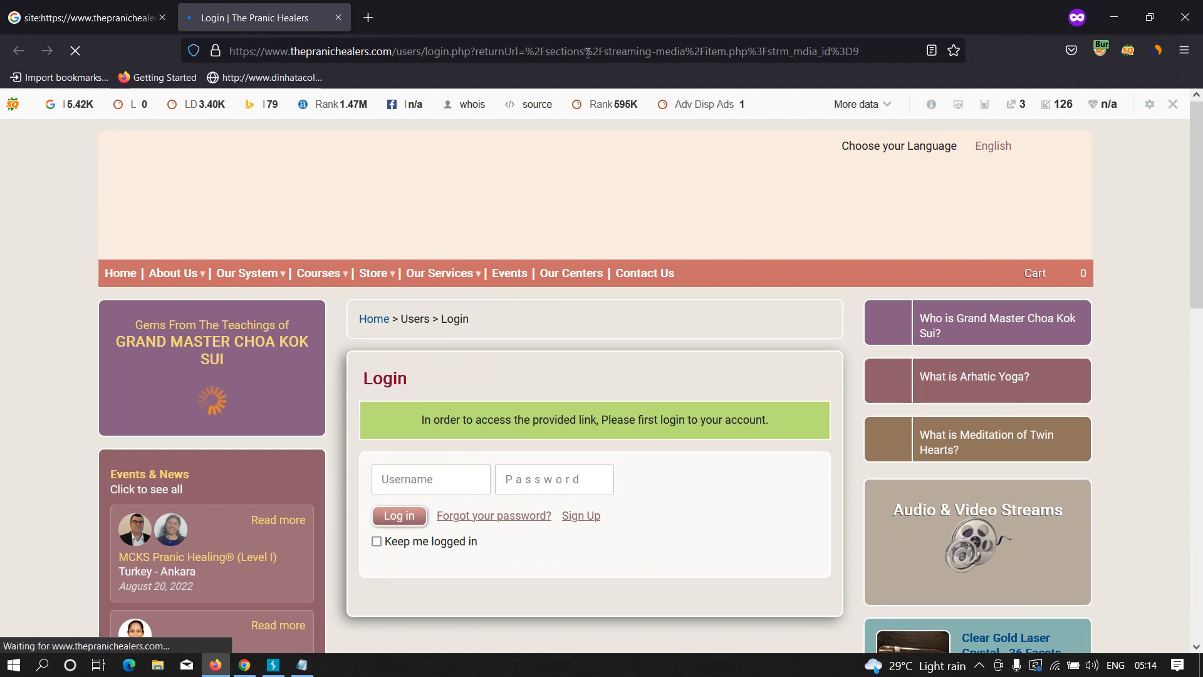
{"action": "mouse_move", "coordinate": [776, 68]}
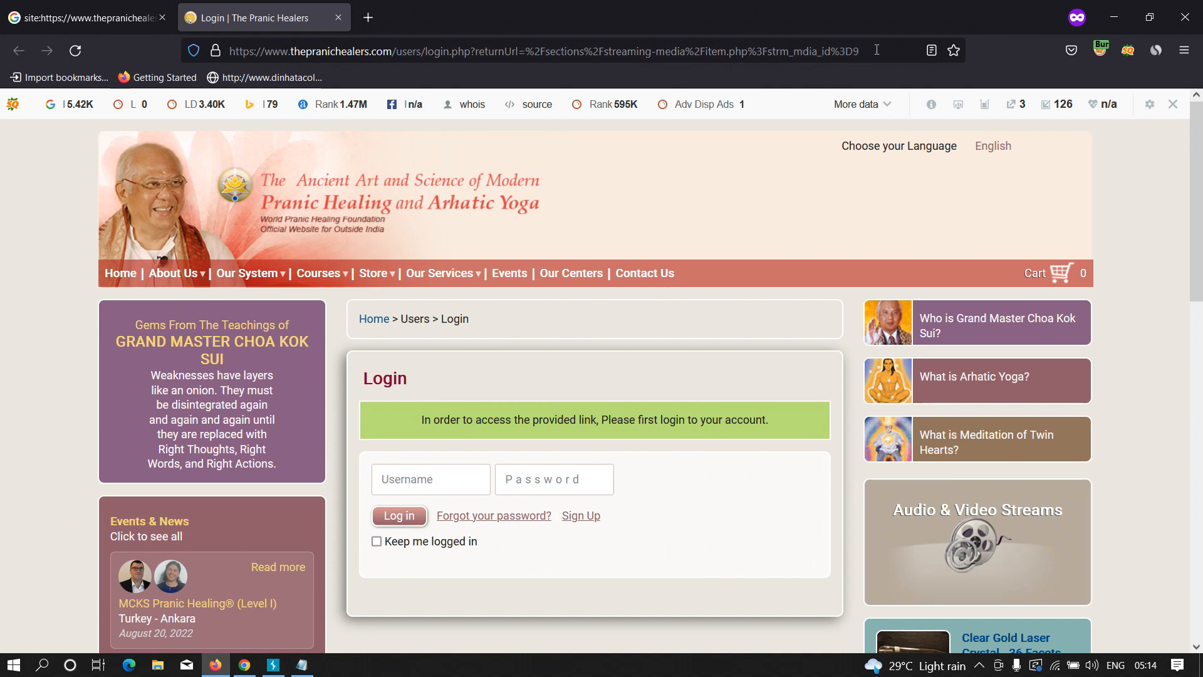
{"action": "mouse_move", "coordinate": [648, 69]}
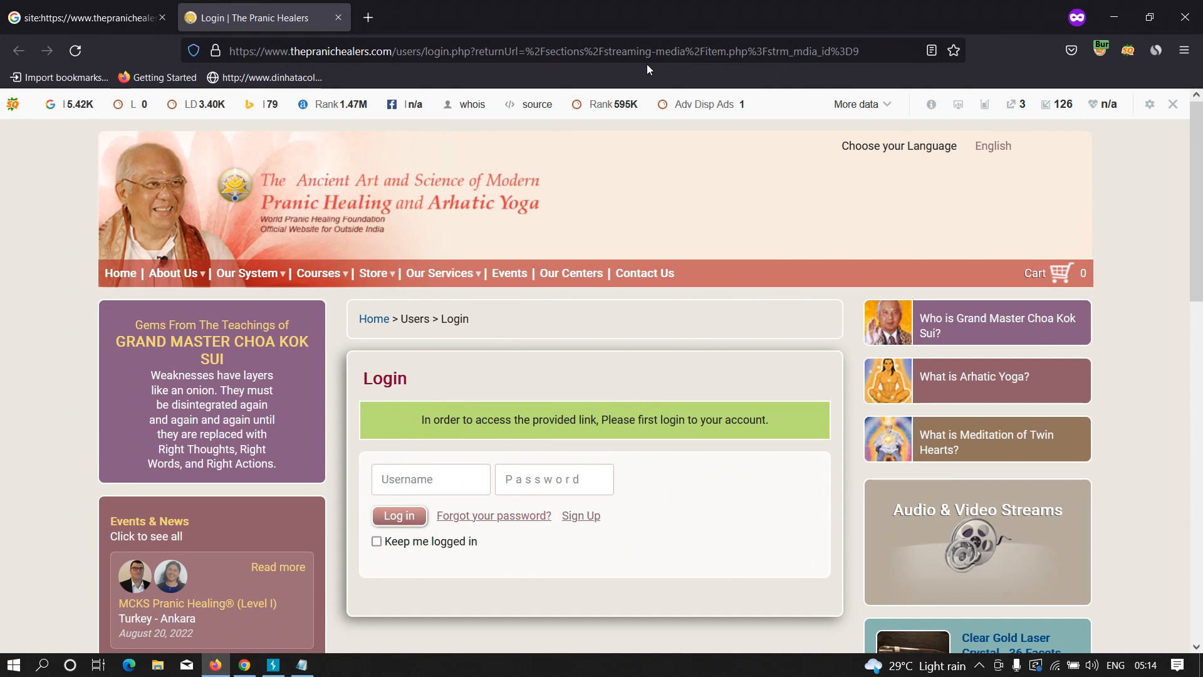
Step: Select the login page's address, whose returnUrl points to a streaming-media item, for editing
{"action": "left_click", "coordinate": [537, 51]}
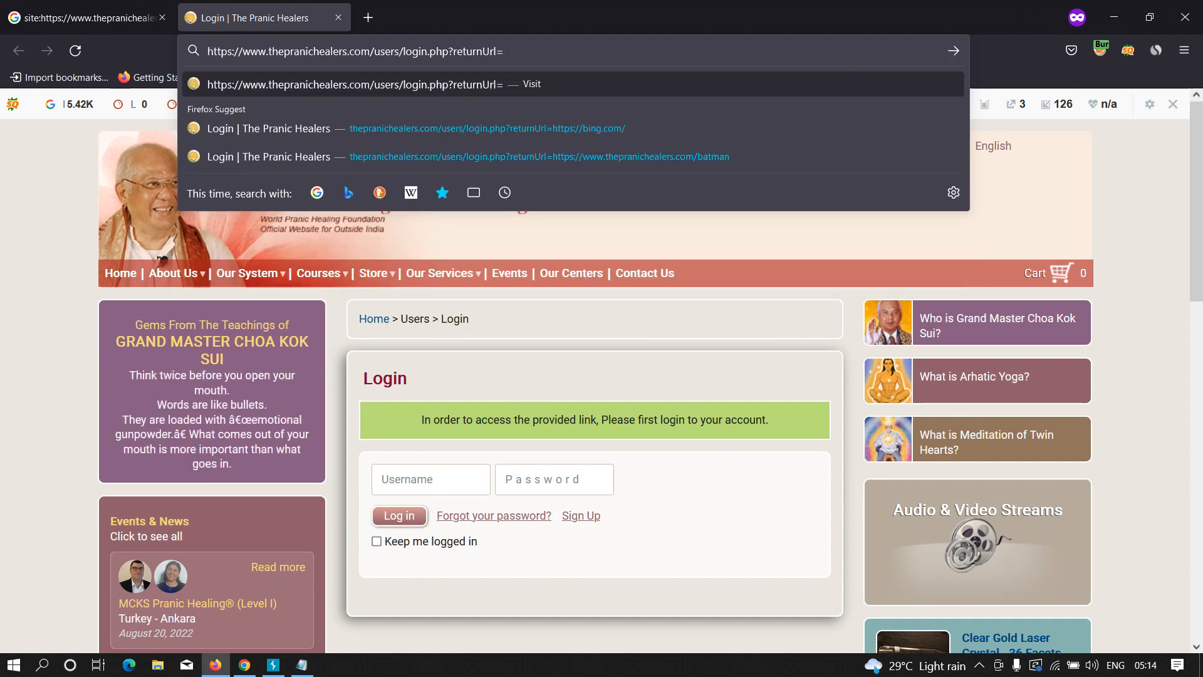
{"action": "type", "text": "https://google.com"}
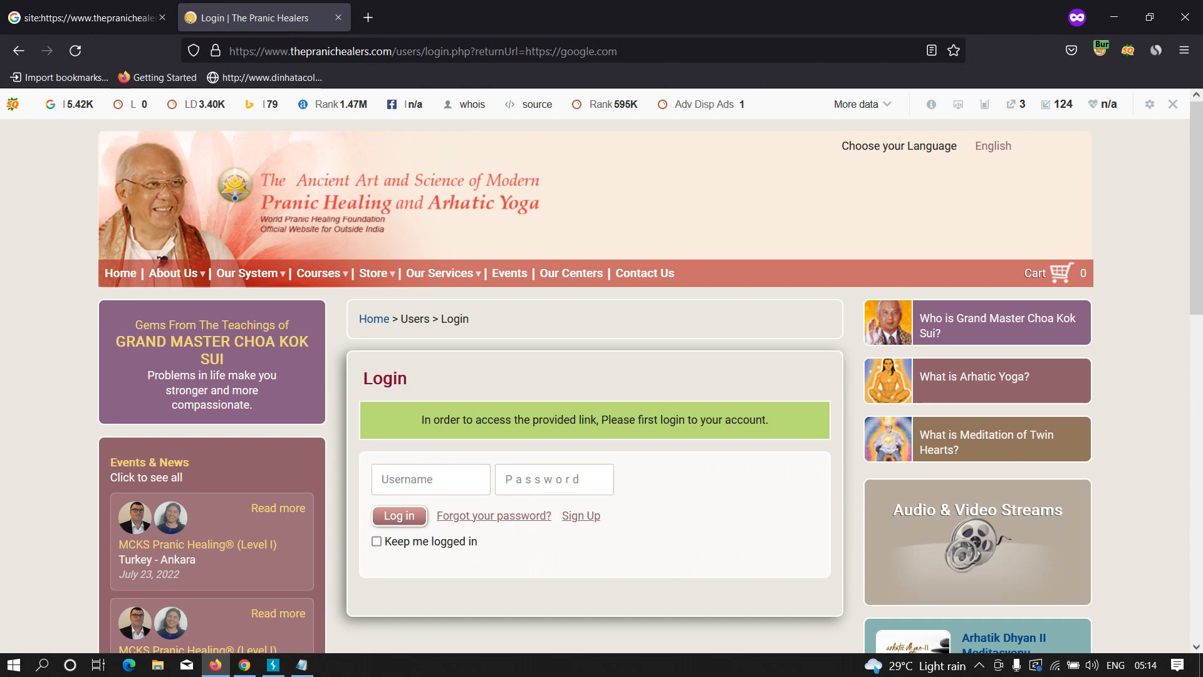
{"action": "scroll", "scroll_direction": "down", "scroll_amount": 3}
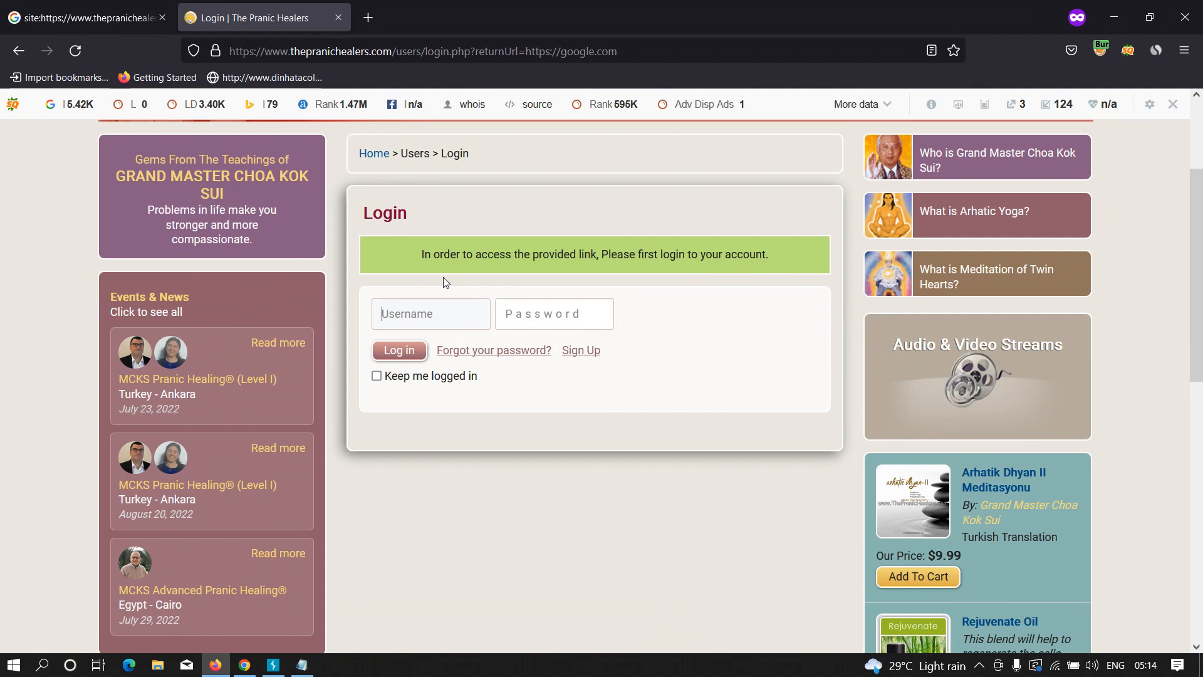
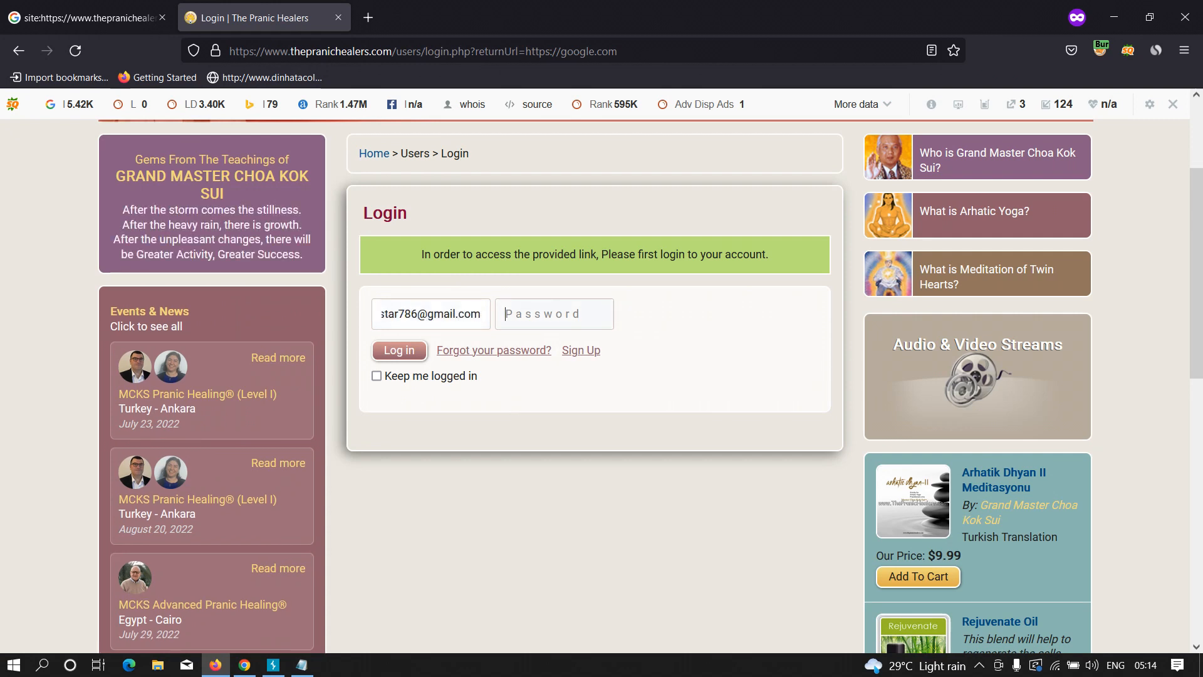
{"action": "type", "text": "password"}
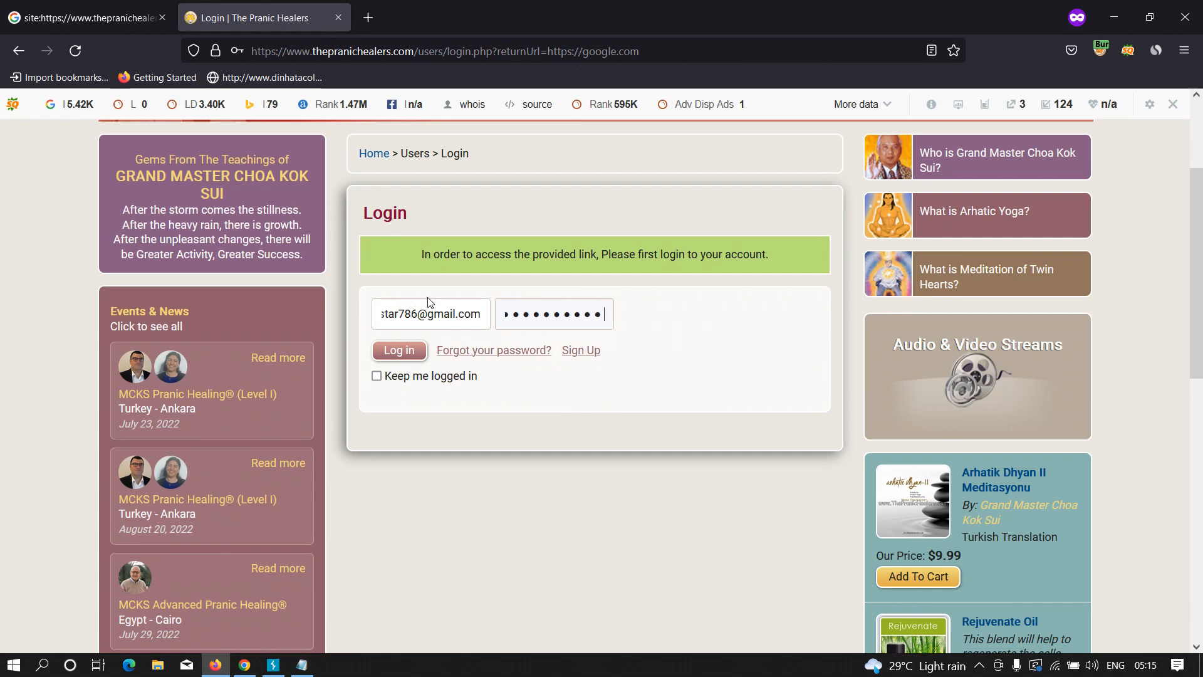
{"action": "left_click", "coordinate": [398, 350]}
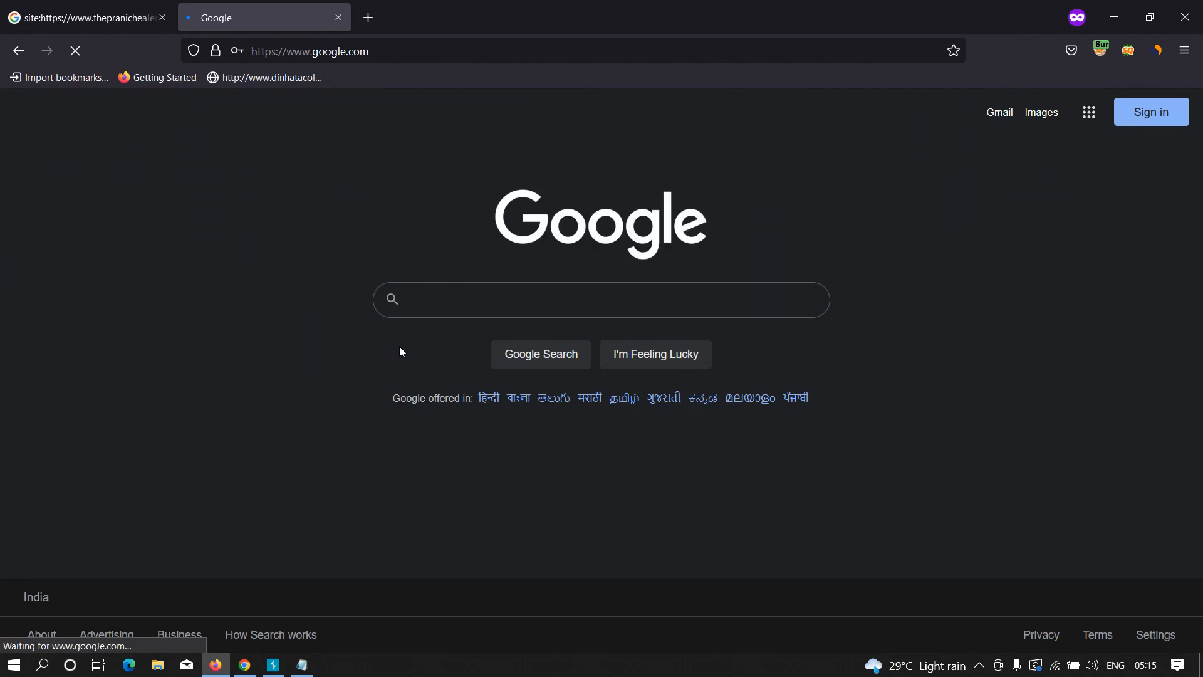
{"action": "left_click", "coordinate": [601, 299]}
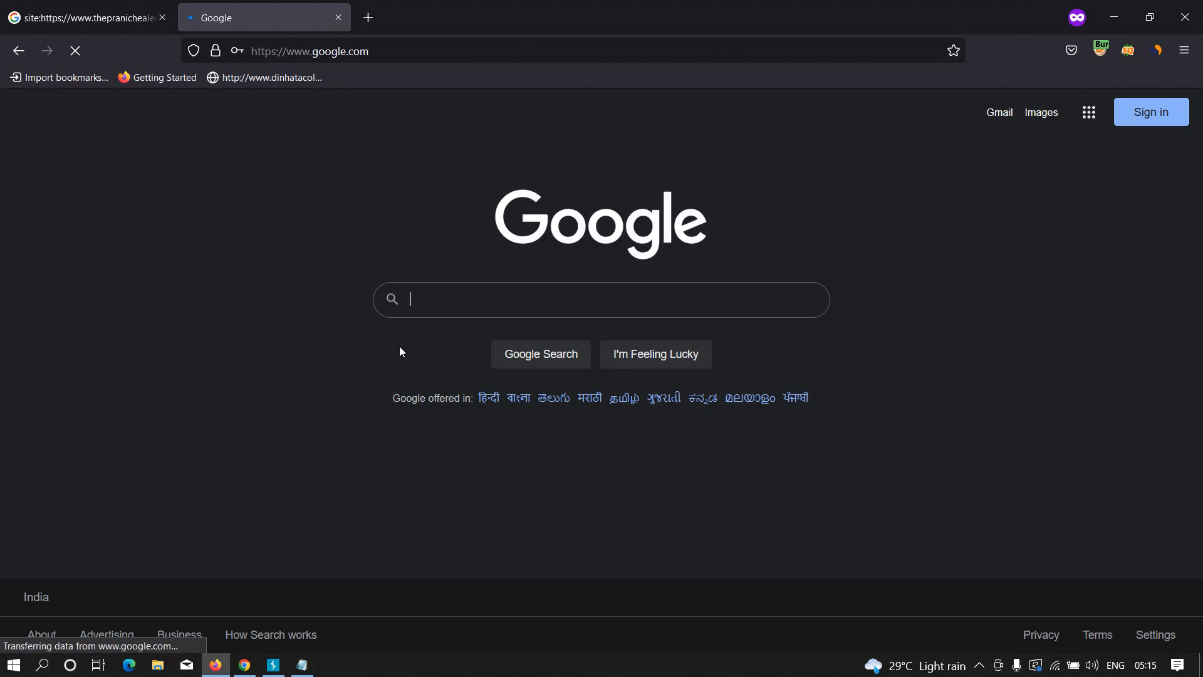